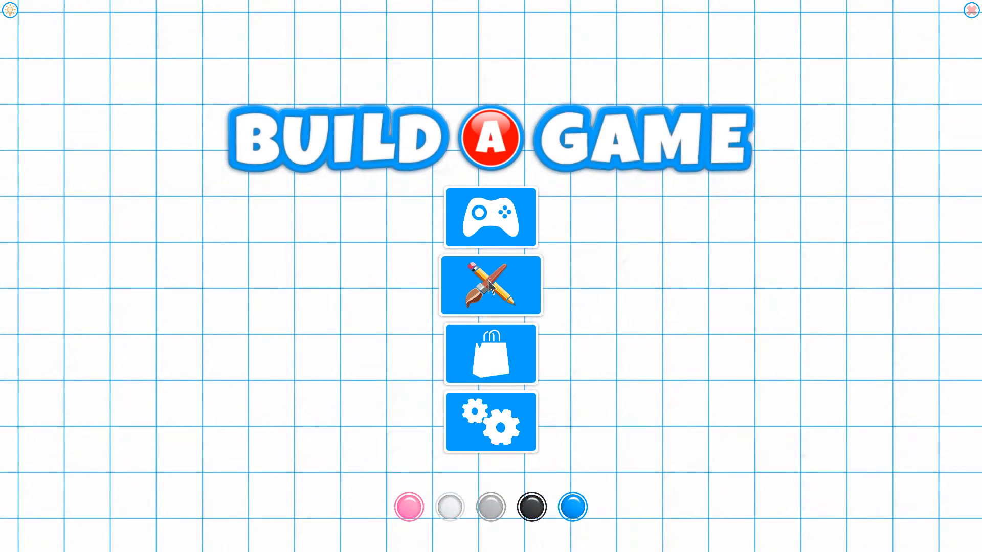
# - Open the game editor from the main menu to show the games, worlds and levels lists
pyautogui.click(490, 286)
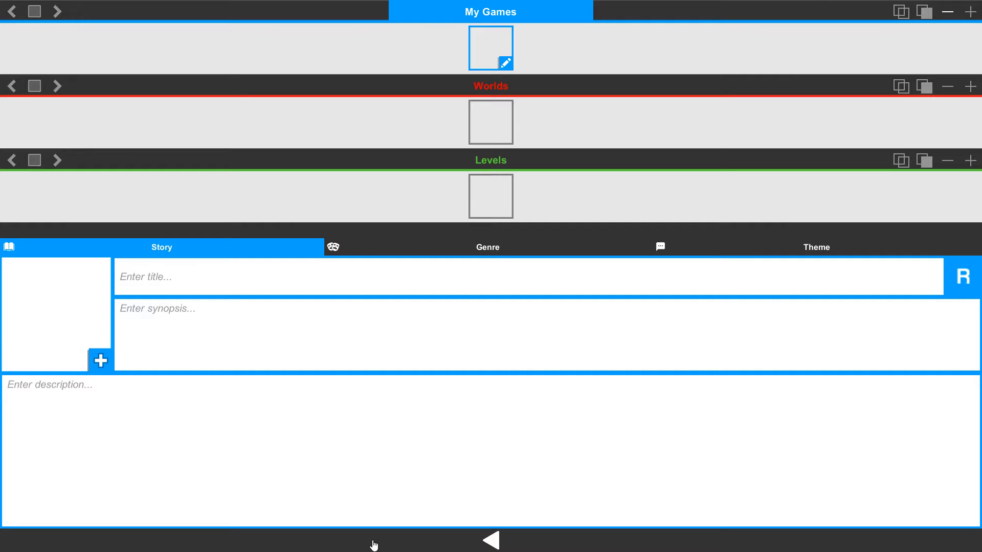
pyautogui.click(490, 86)
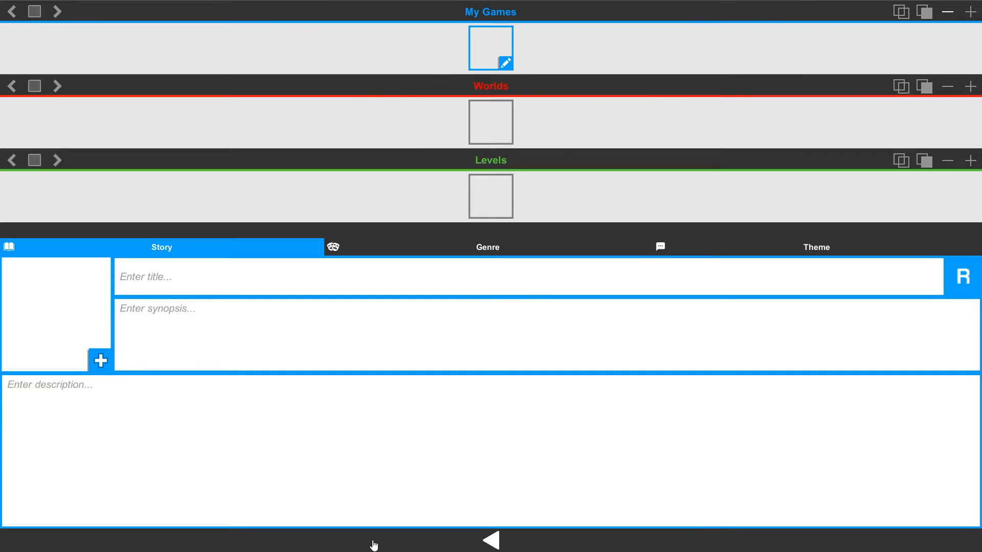
# - Add a second empty game to My Games and cancel the removal prompt
pyautogui.click(490, 160)
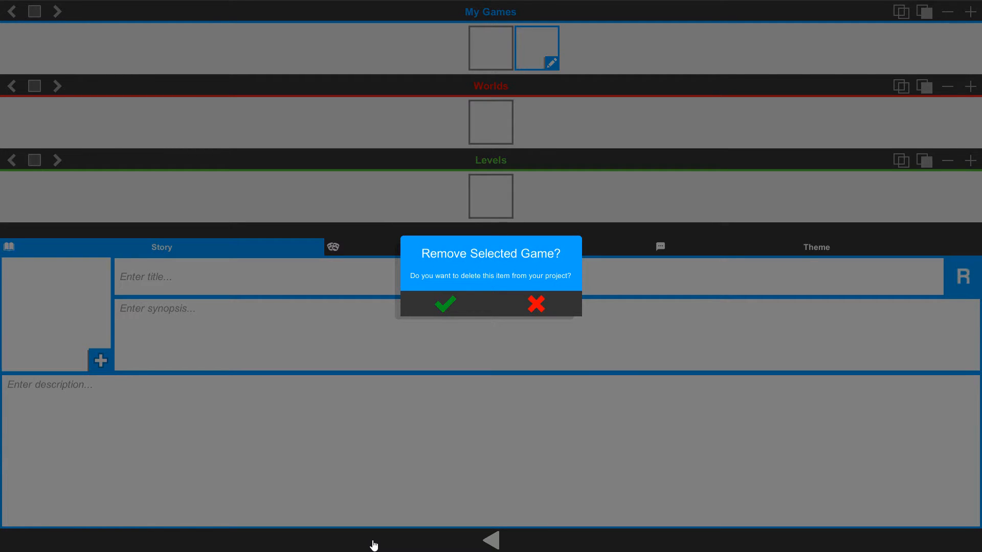
pyautogui.click(445, 304)
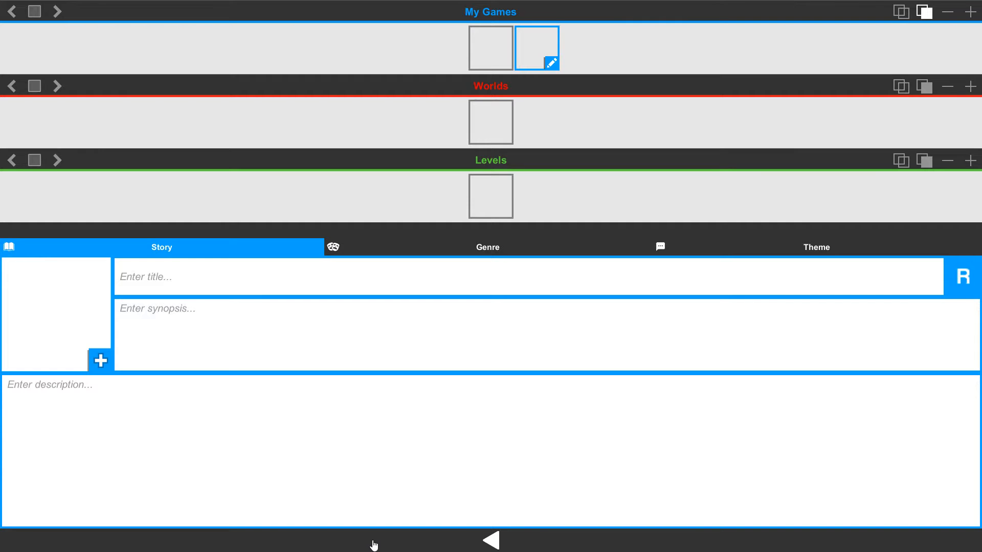
# - Switch between the second game and the world entry, then reopen the first game for editing
pyautogui.click(491, 48)
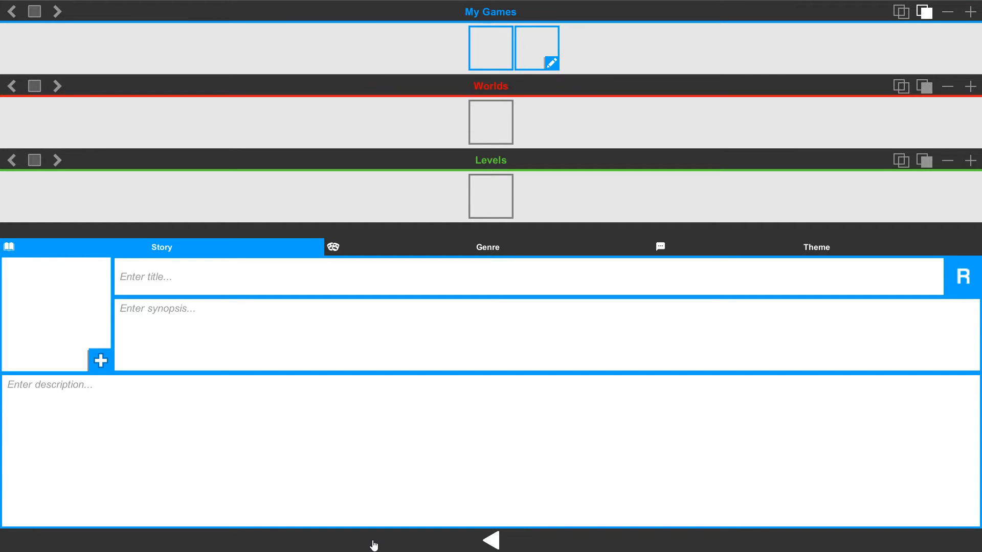
pyautogui.click(491, 48)
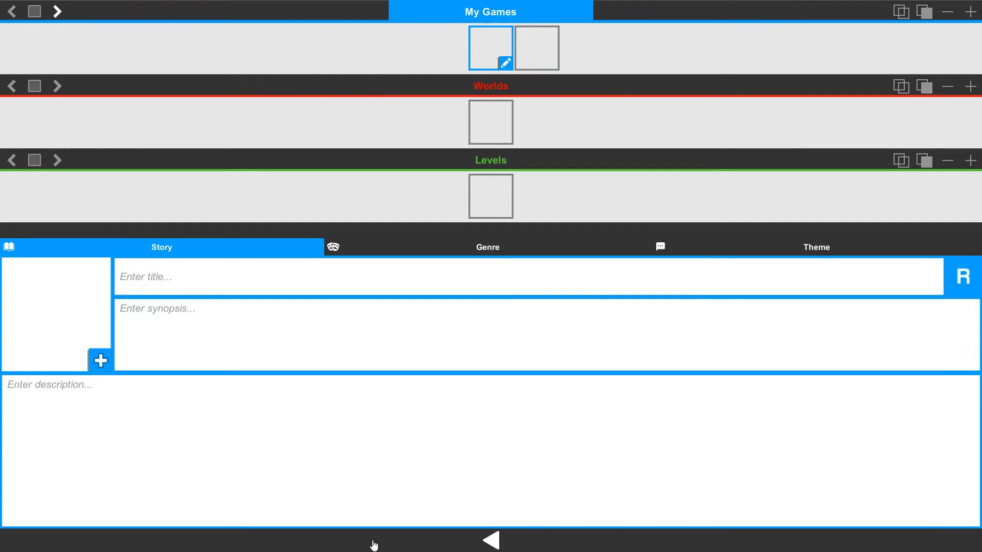
pyautogui.click(535, 48)
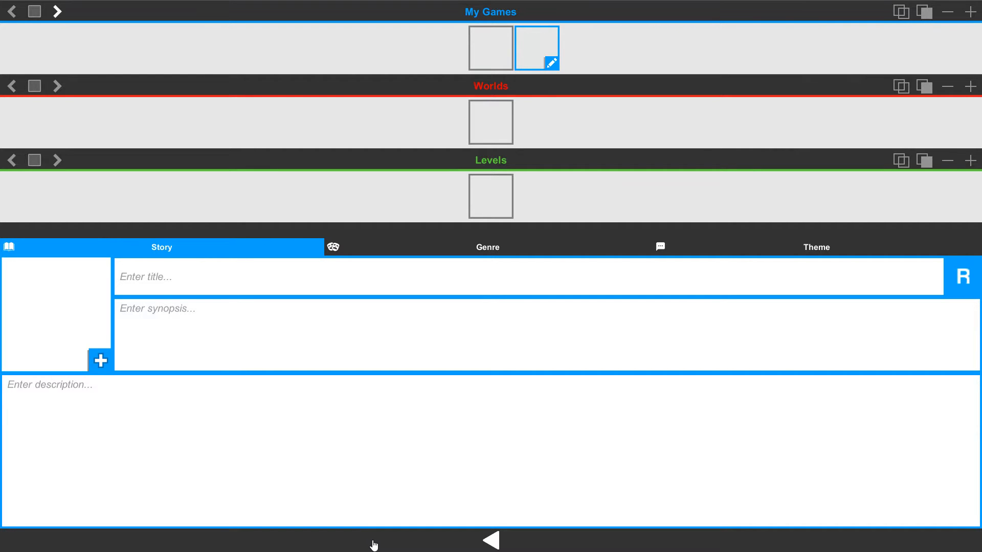
pyautogui.click(490, 47)
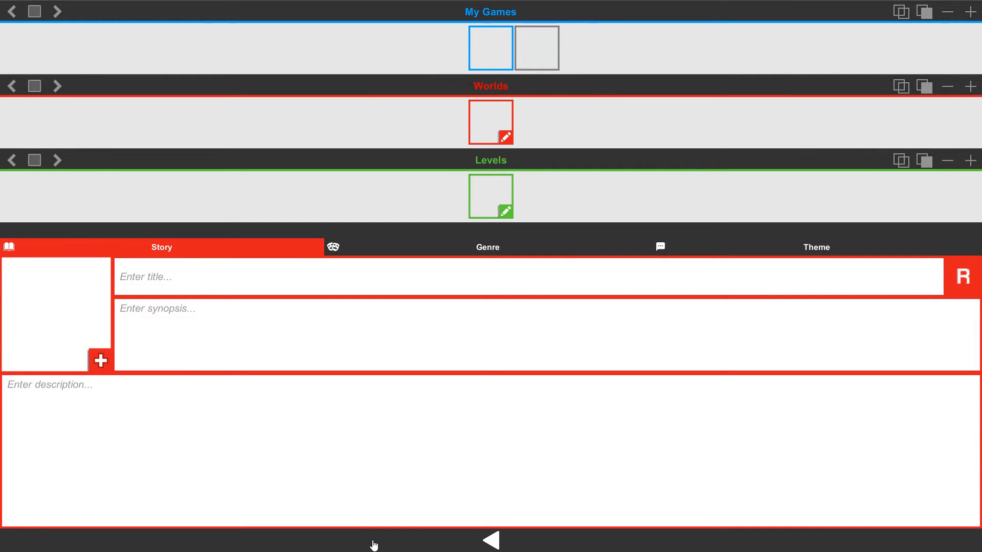
pyautogui.click(490, 48)
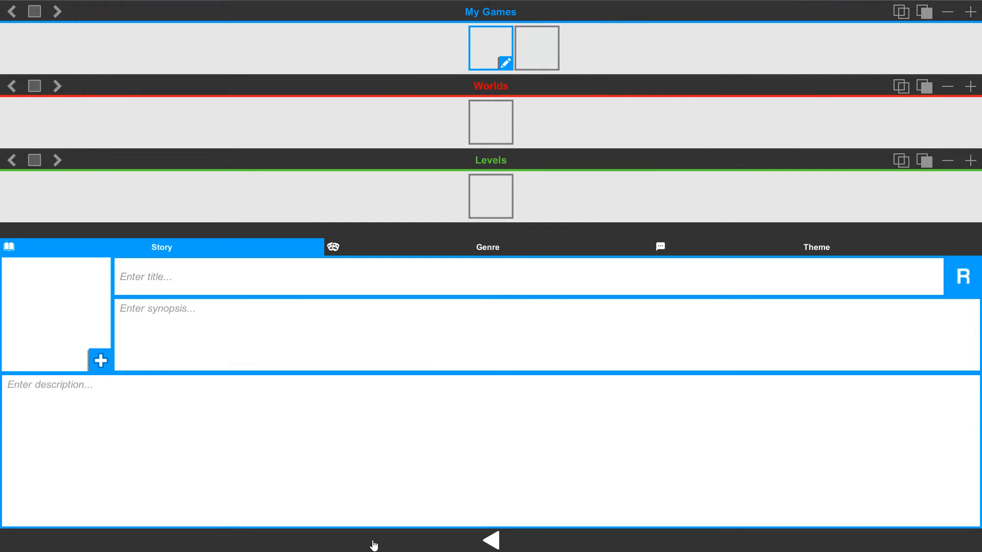
pyautogui.click(526, 276)
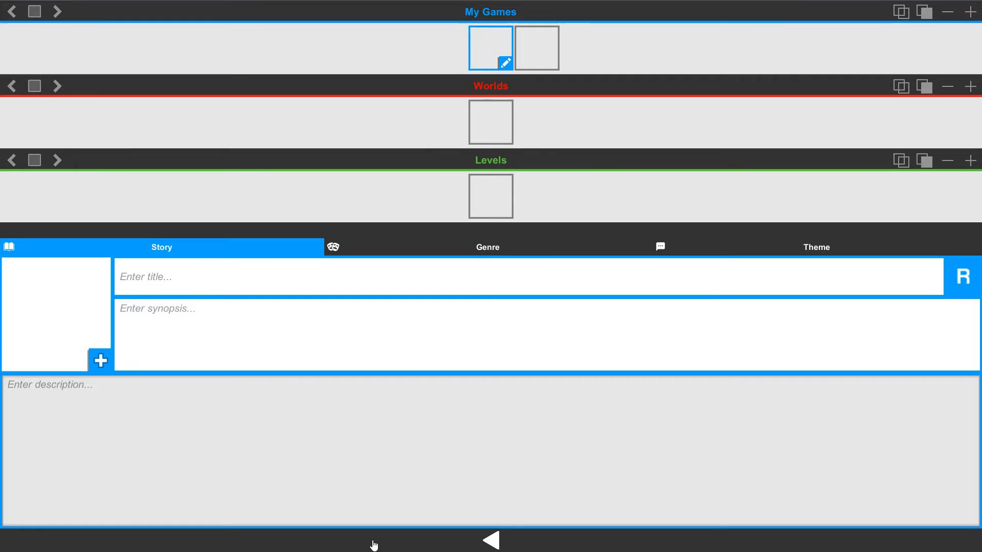
pyautogui.click(50, 384)
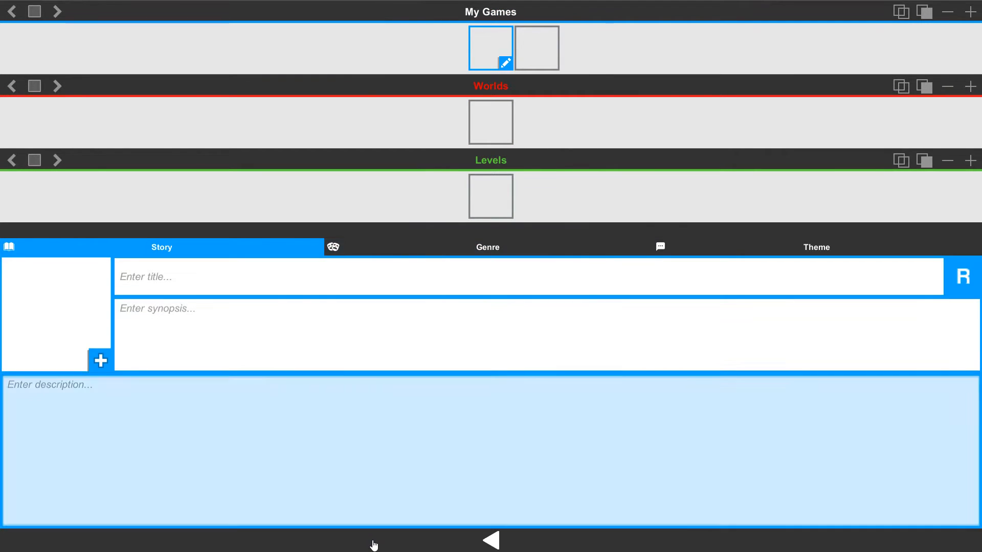
pyautogui.click(487, 246)
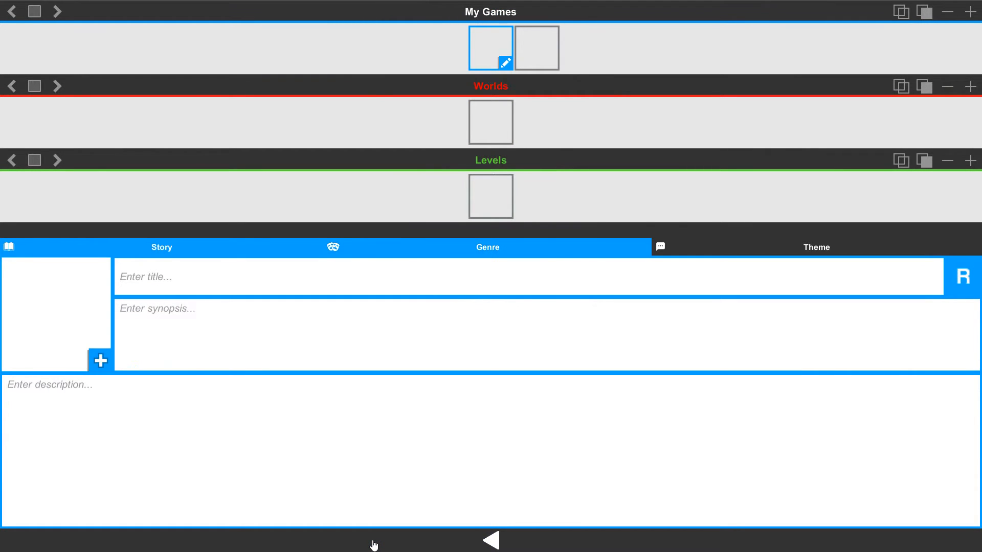
pyautogui.click(161, 247)
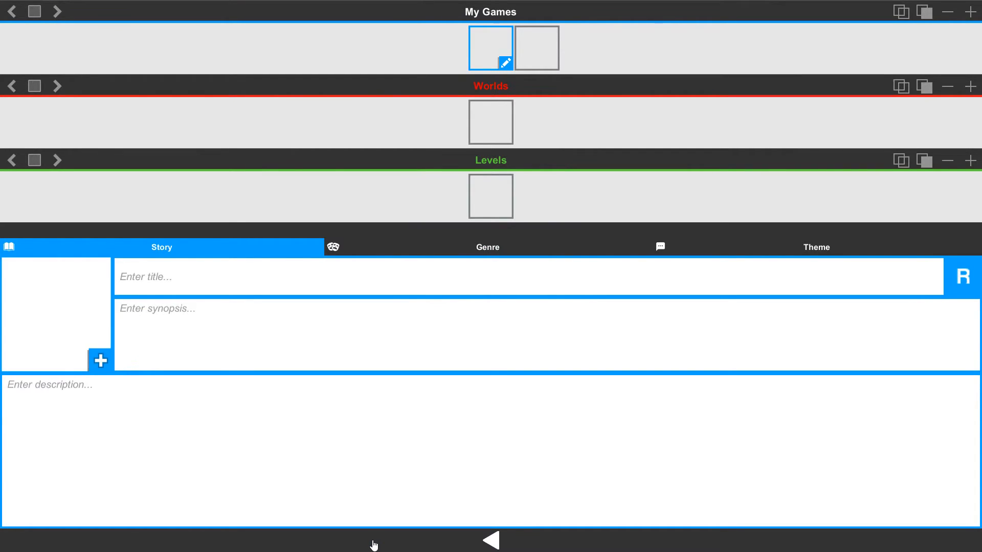
pyautogui.click(544, 335)
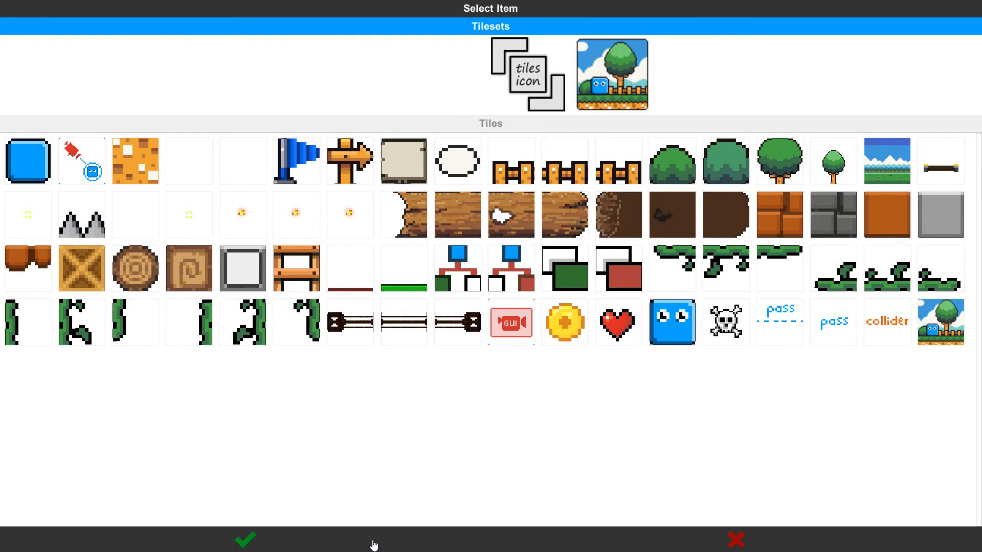
# - Set the first game's icon to the tree scene with the blue block character
pyautogui.click(611, 73)
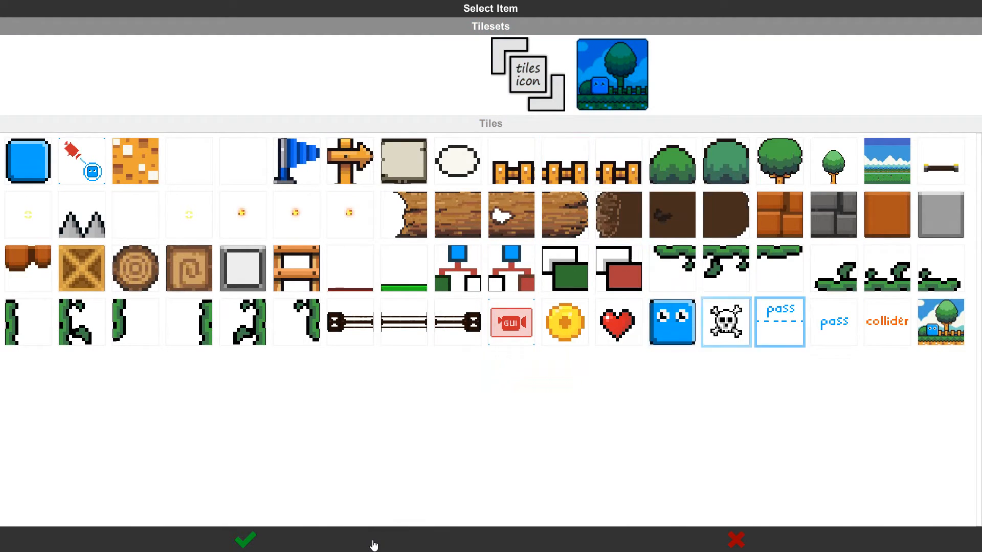
pyautogui.click(940, 321)
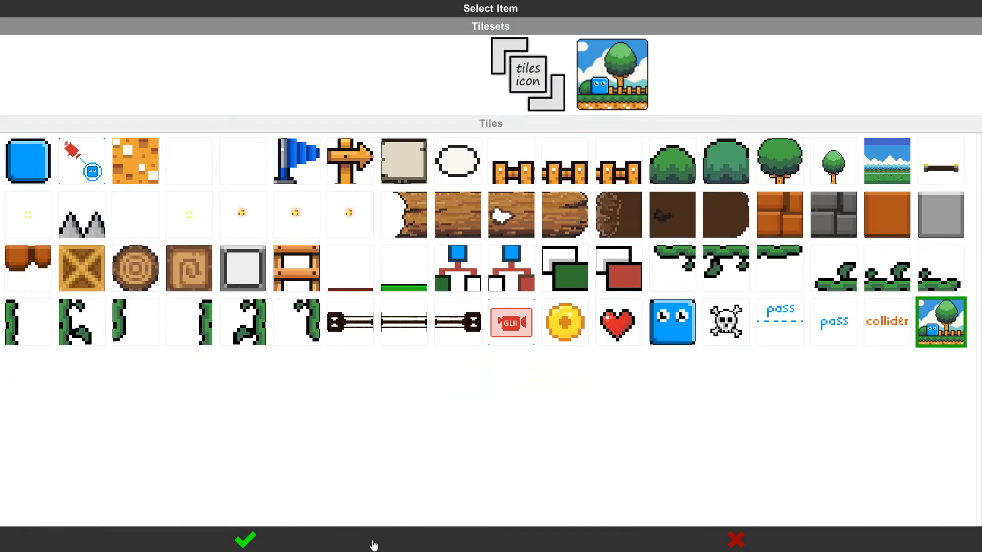
pyautogui.click(244, 540)
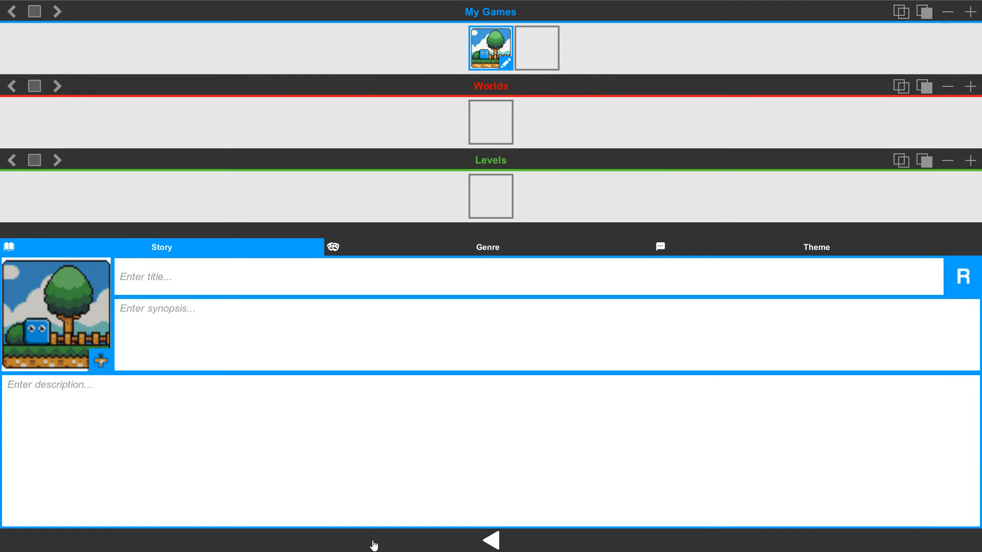
# - Replace the typed title with a random one, ending as 'Futuristic Sloth Effect'
pyautogui.click(549, 335)
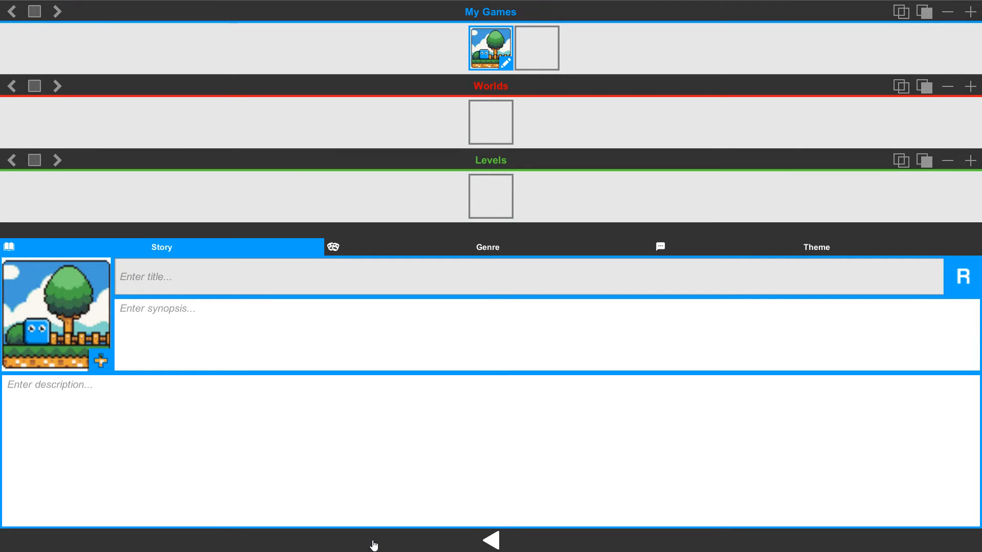
pyautogui.write('First G')
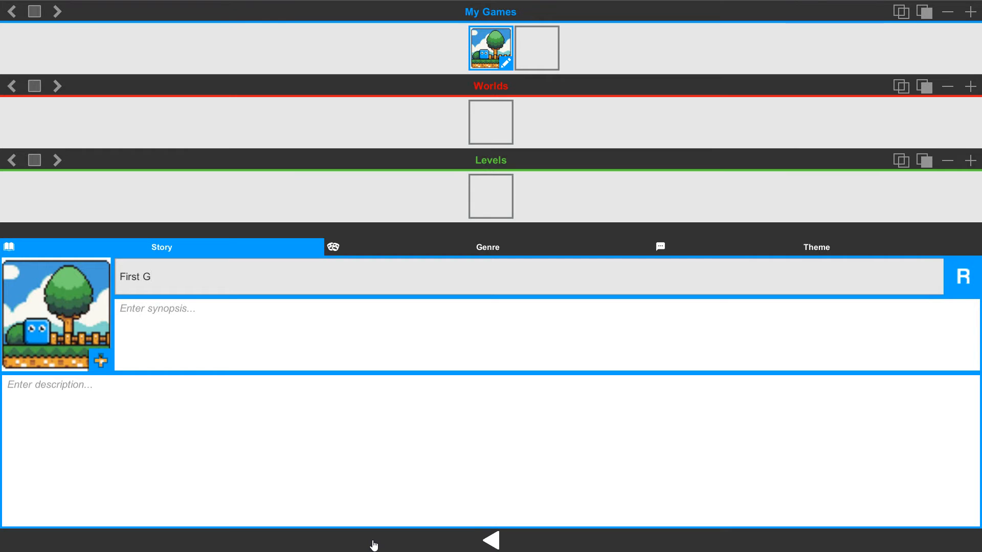
pyautogui.write('ame')
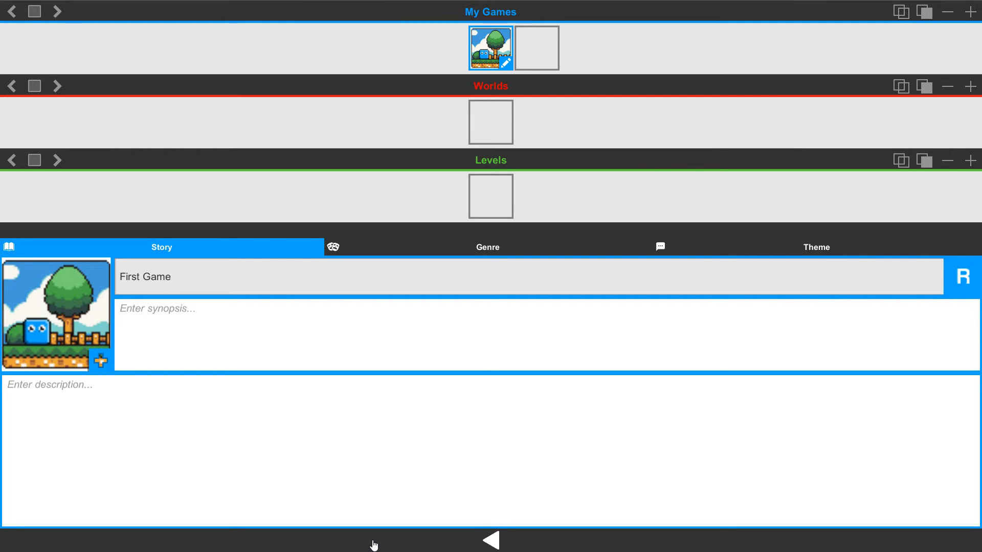
pyautogui.click(963, 276)
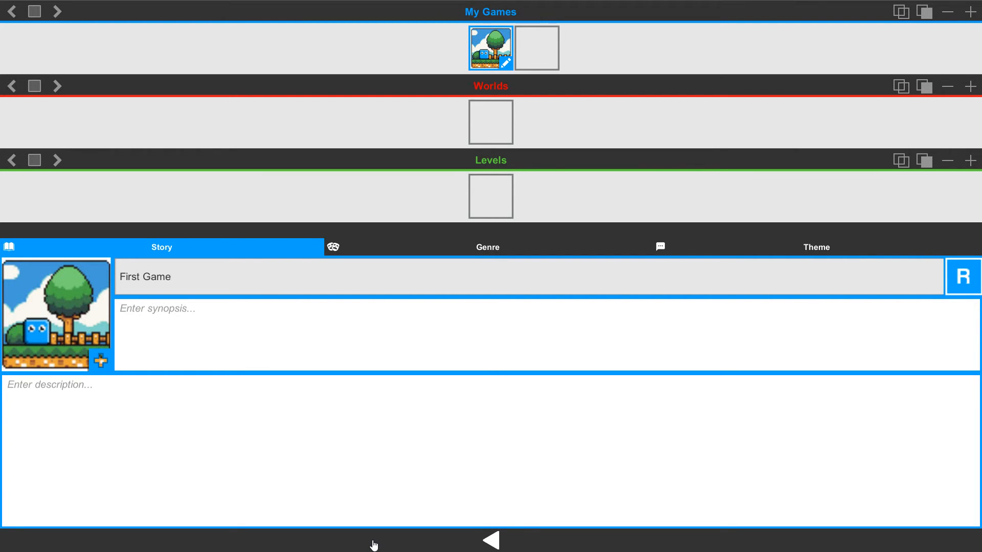
pyautogui.write('Handy Southden Invasion')
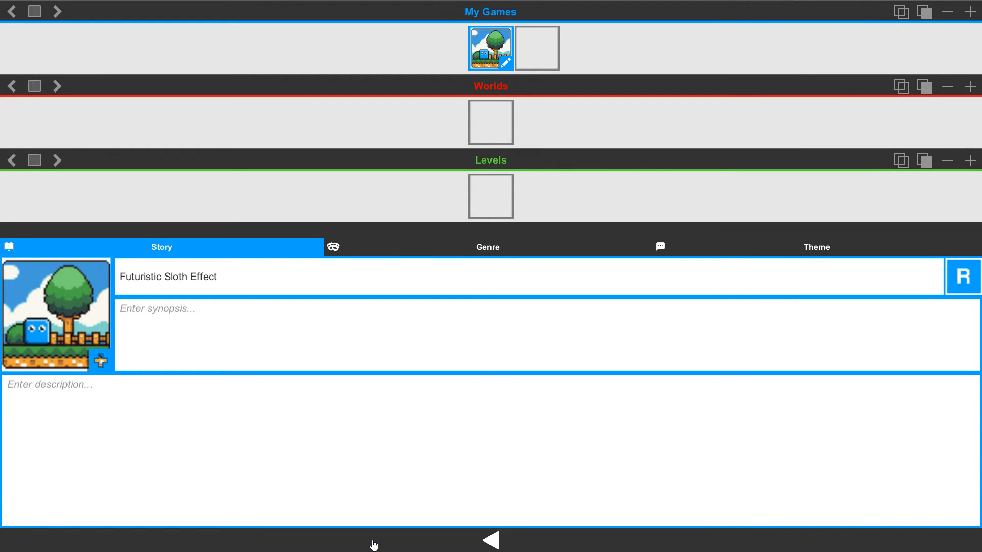
pyautogui.click(545, 335)
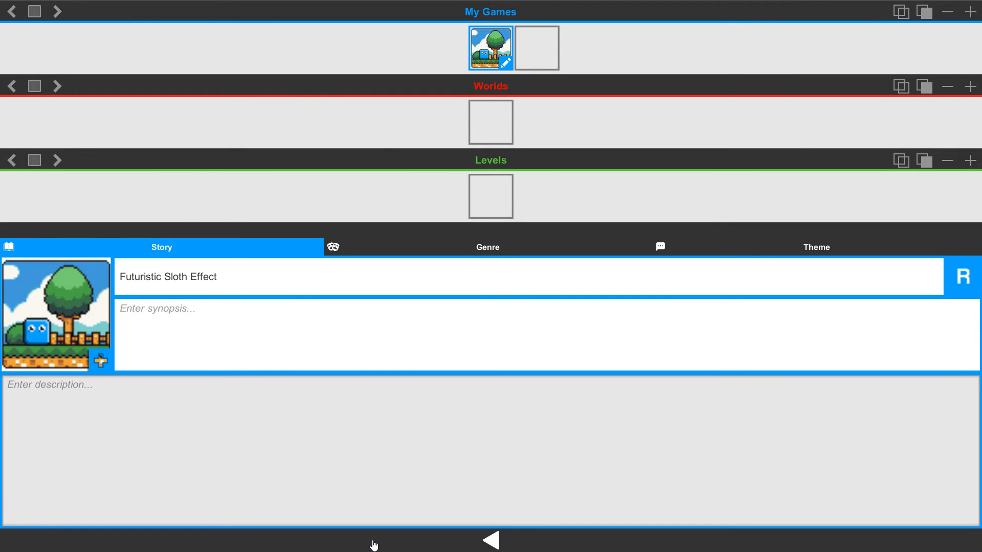
# - Tag the game with the Education genre and Match-3 sub-genre
pyautogui.click(487, 247)
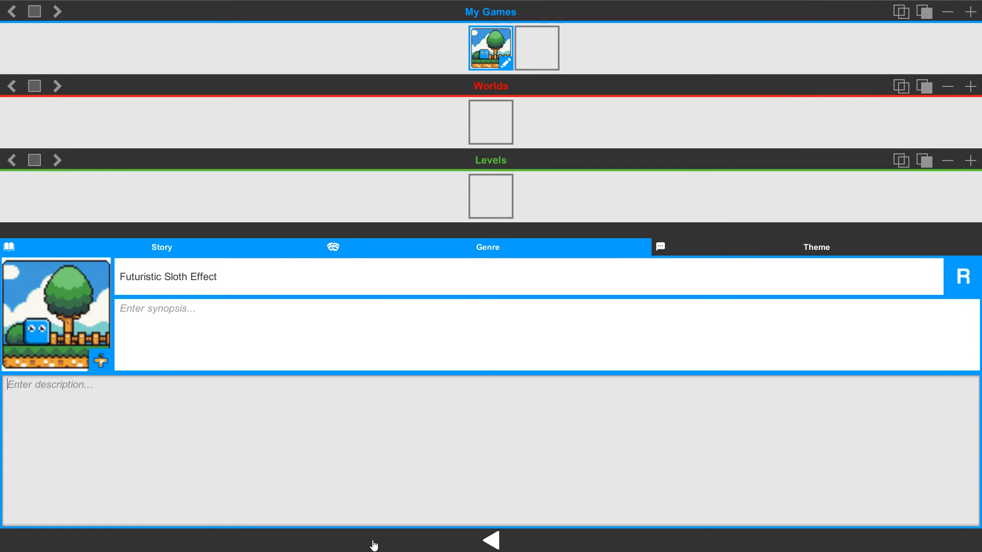
pyautogui.click(488, 246)
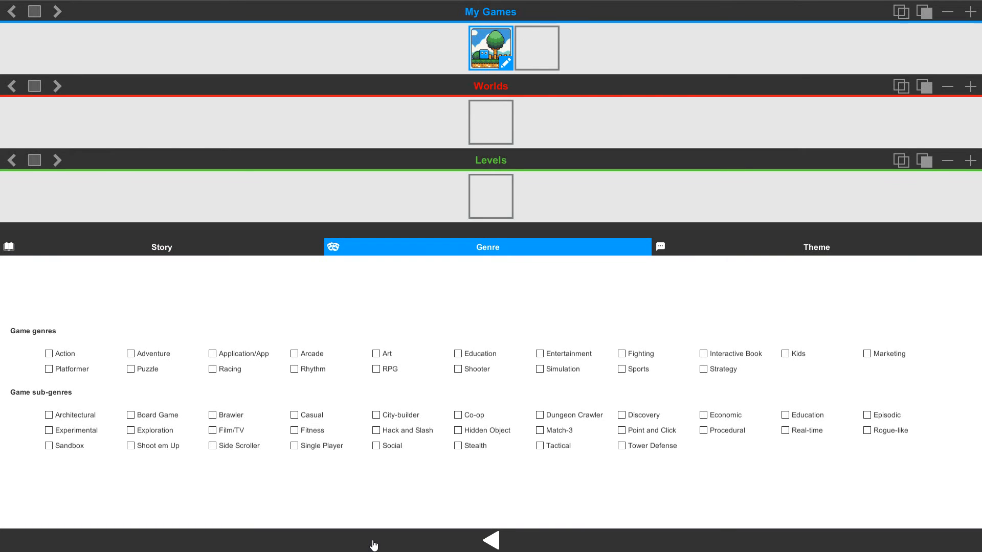
pyautogui.click(458, 353)
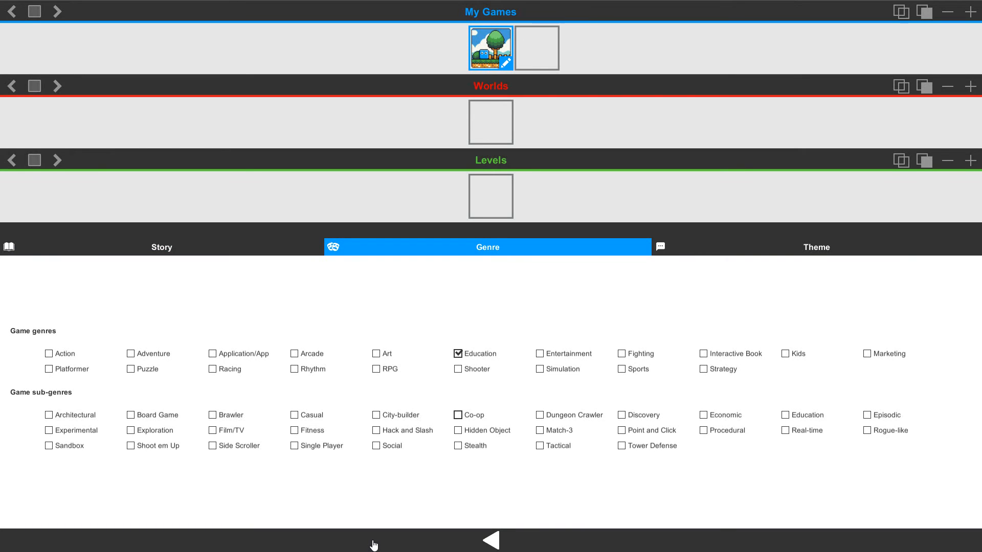
pyautogui.click(540, 430)
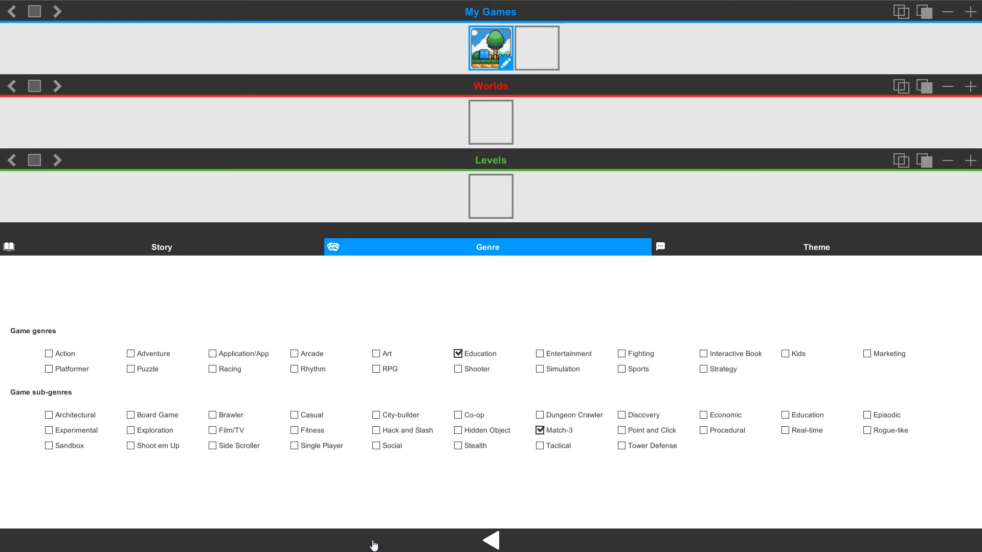
# - Add Crime theme plus Pixel and 2D styles, then return to the story details
pyautogui.click(815, 246)
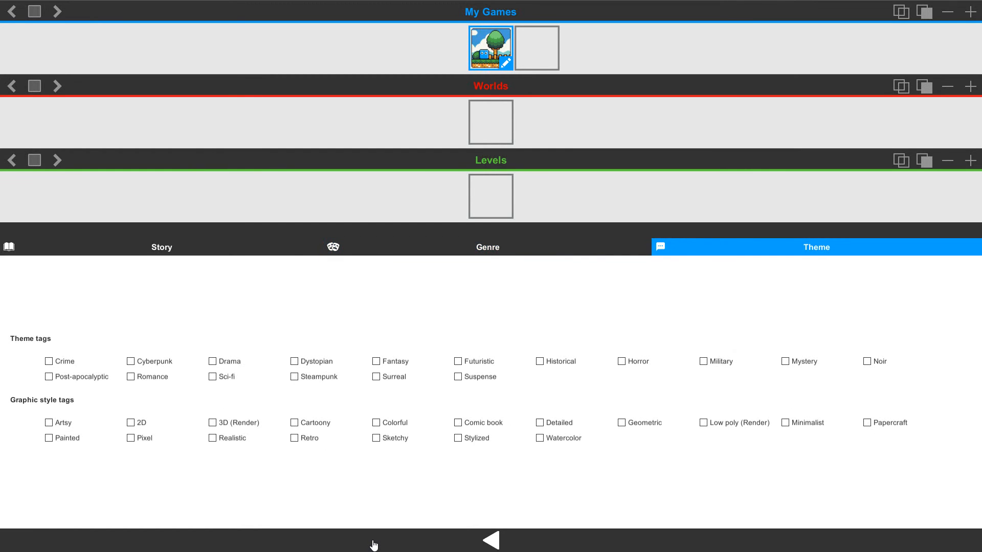
pyautogui.click(48, 361)
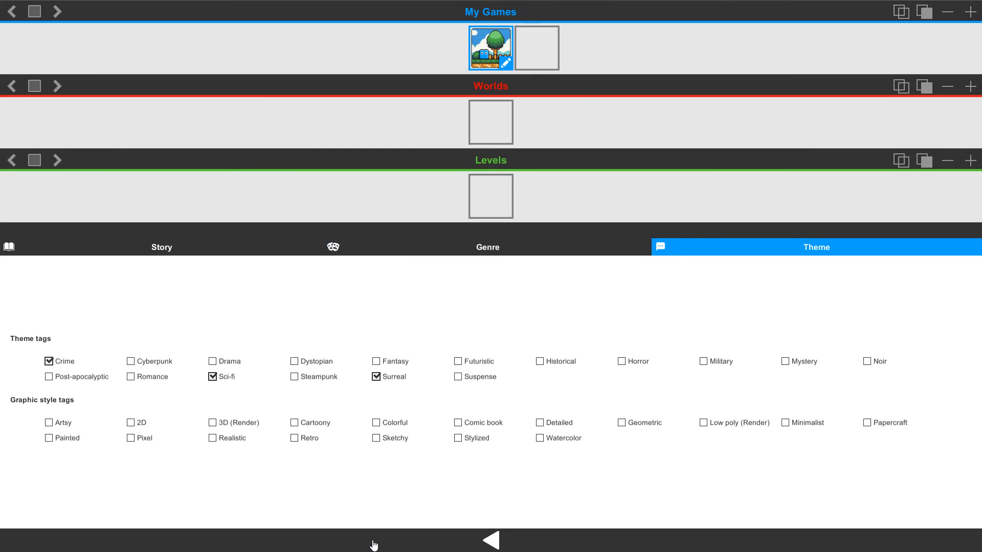
pyautogui.click(131, 438)
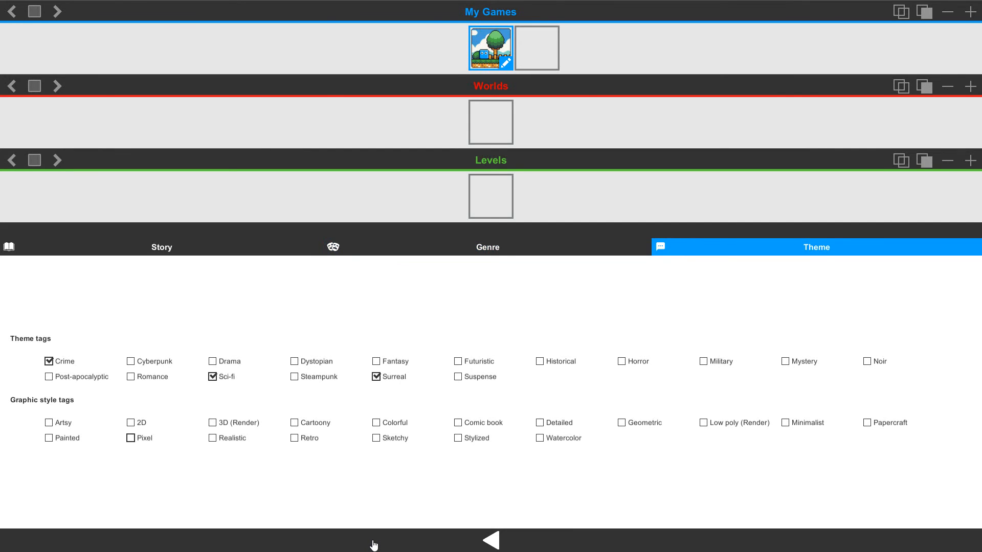
pyautogui.click(131, 423)
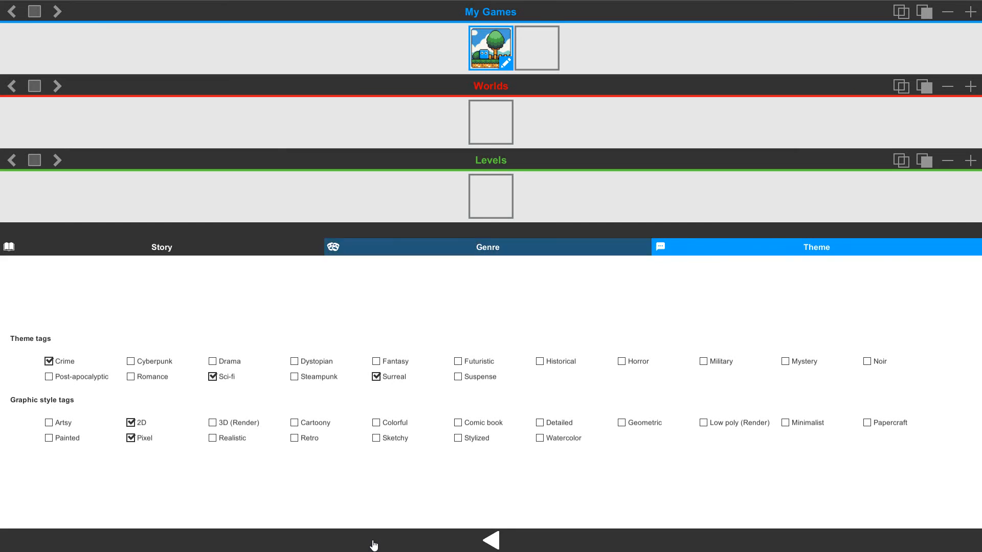
pyautogui.click(486, 247)
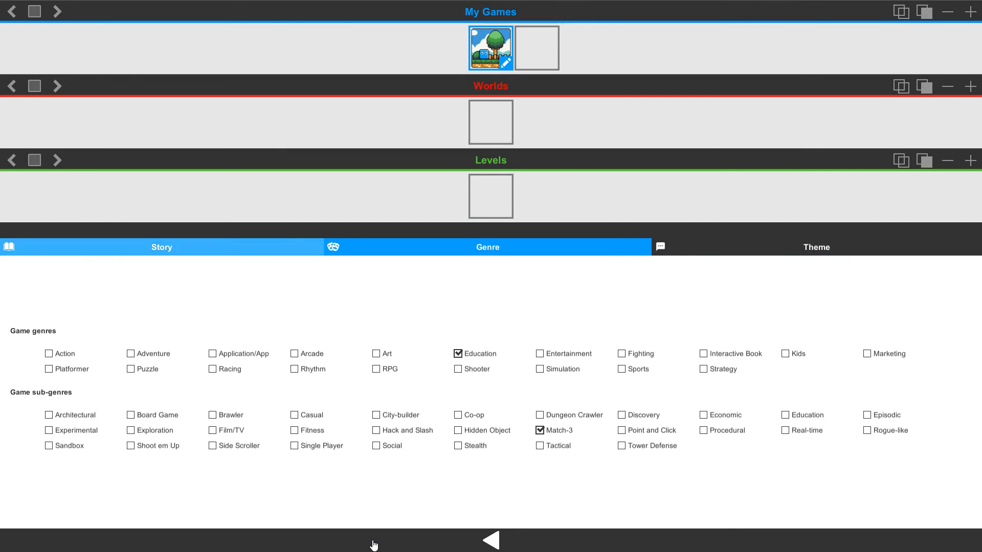
pyautogui.click(161, 246)
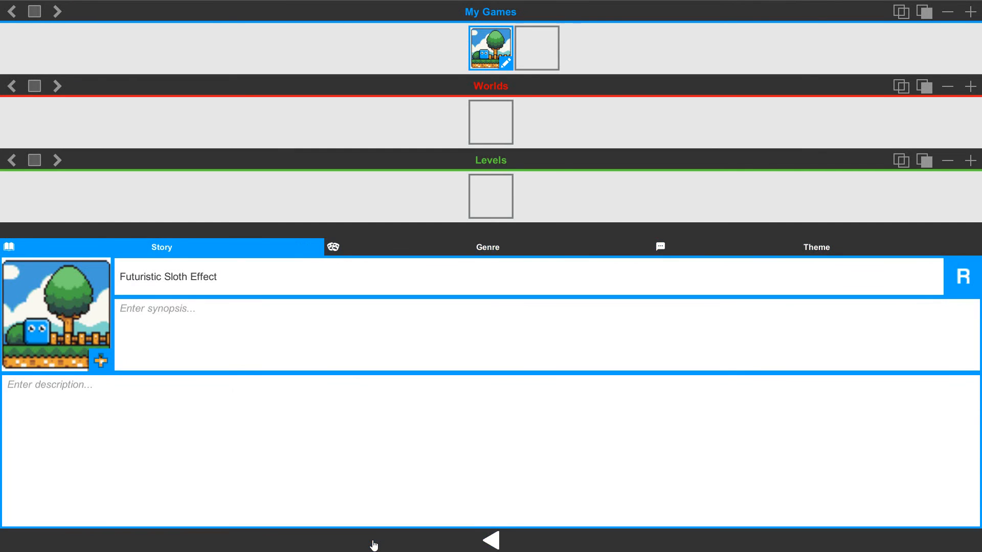
# - Give the world a wooden log icon and add a grassland level
pyautogui.click(491, 122)
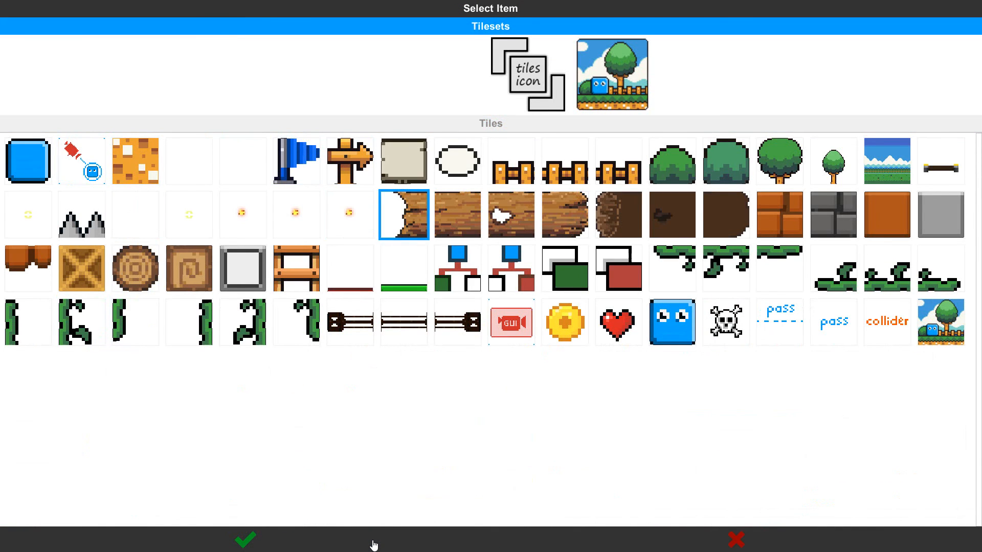
pyautogui.click(245, 540)
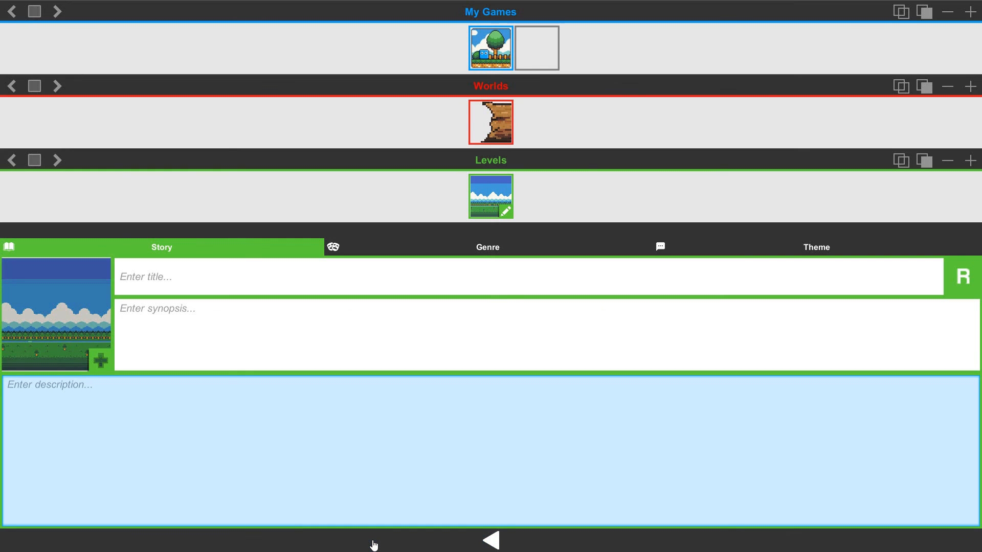
pyautogui.click(491, 159)
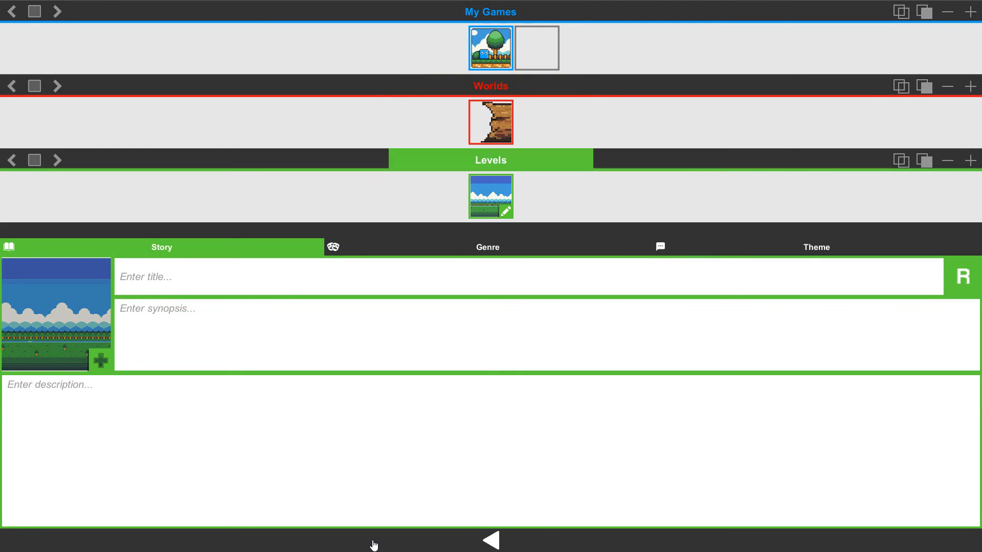
pyautogui.click(529, 277)
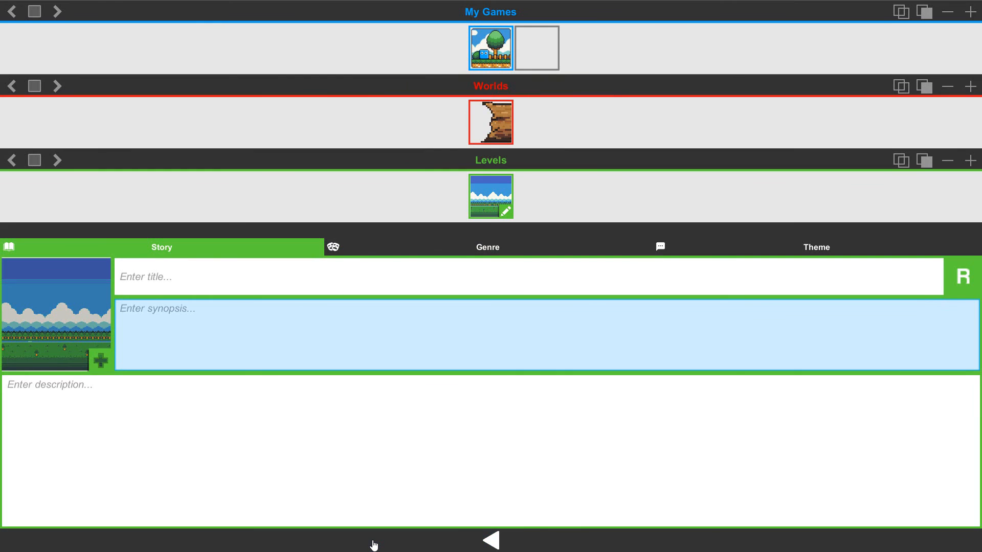
pyautogui.click(488, 451)
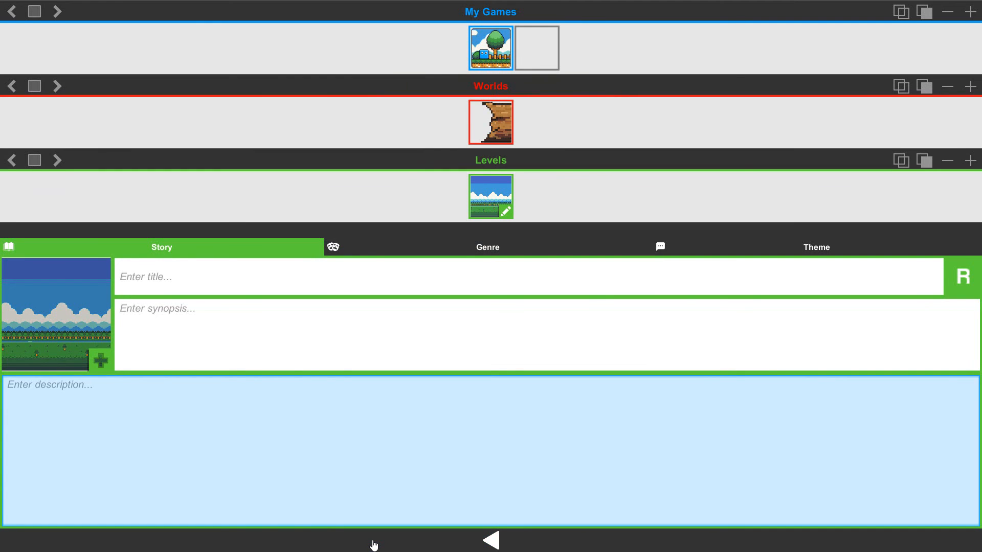